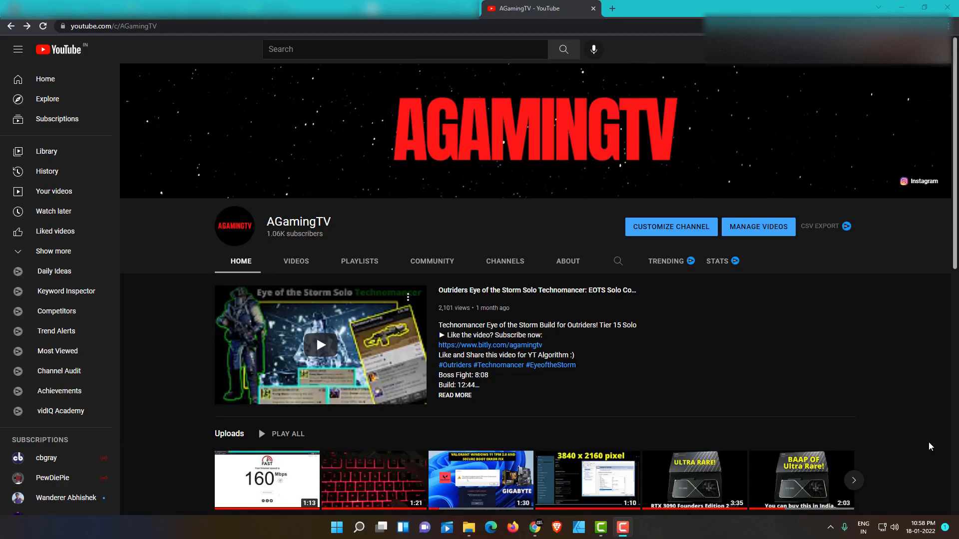
Step: Search the AGamingTV channel for 'tpm' to list its TPM videos
left_click(617, 261)
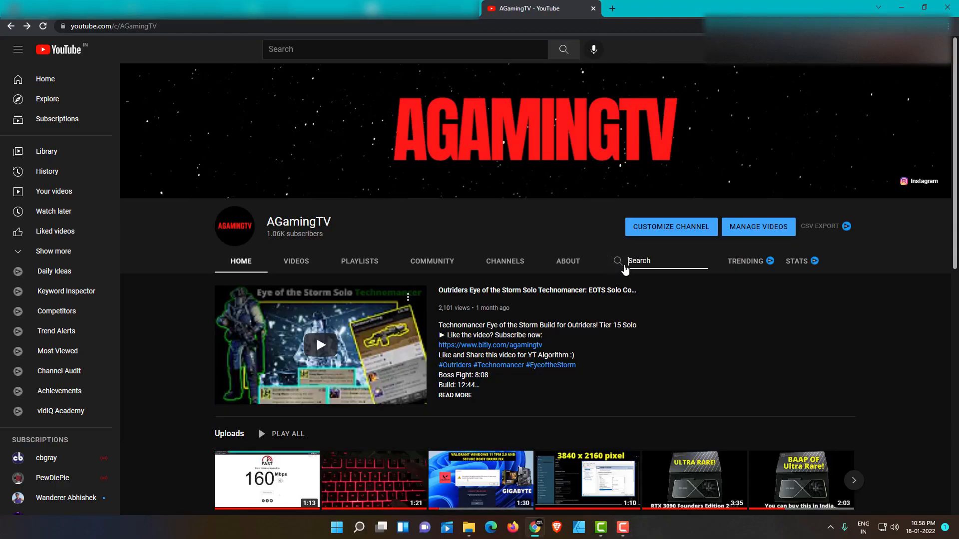
type("tpm")
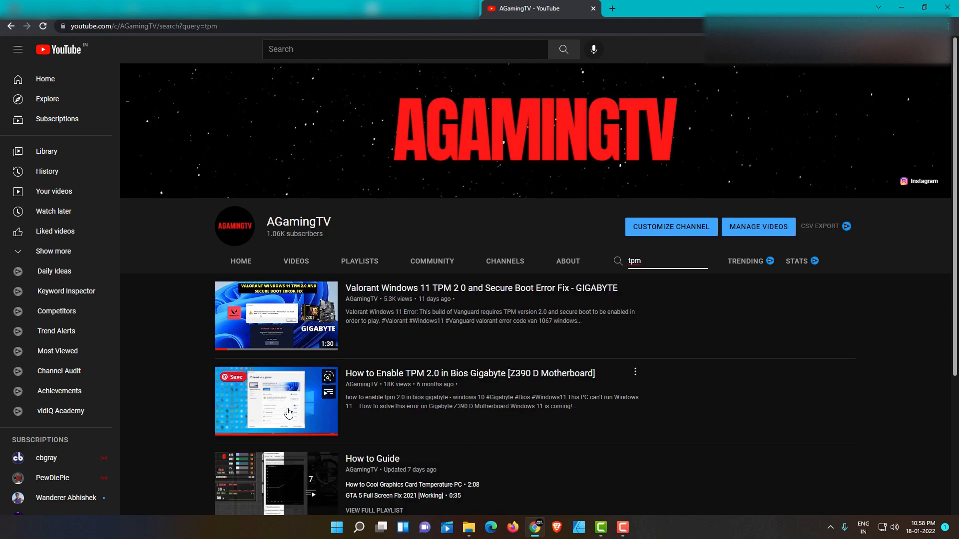
mouse_move(359, 382)
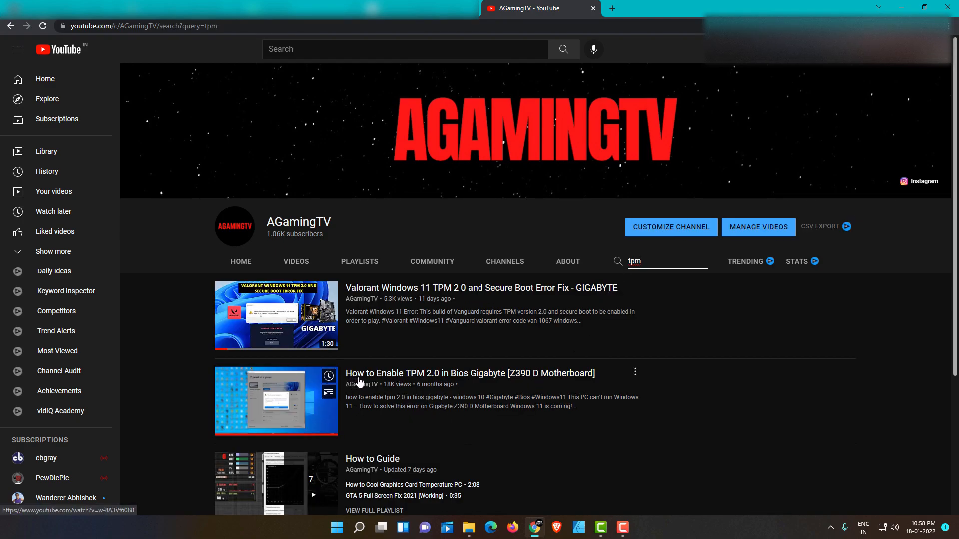
mouse_move(498, 381)
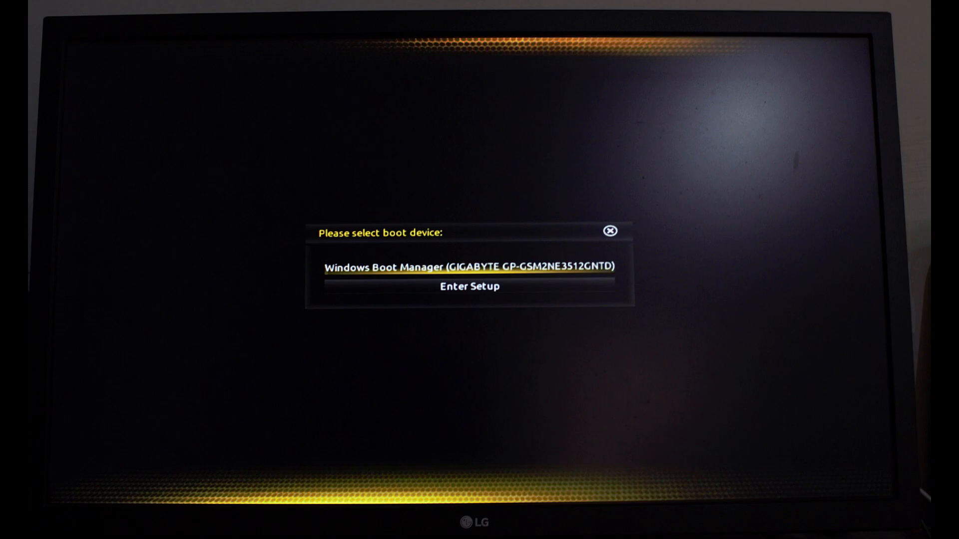
Step: Enter BIOS setup from the boot device menu to reach Advanced Mode settings
left_click(470, 286)
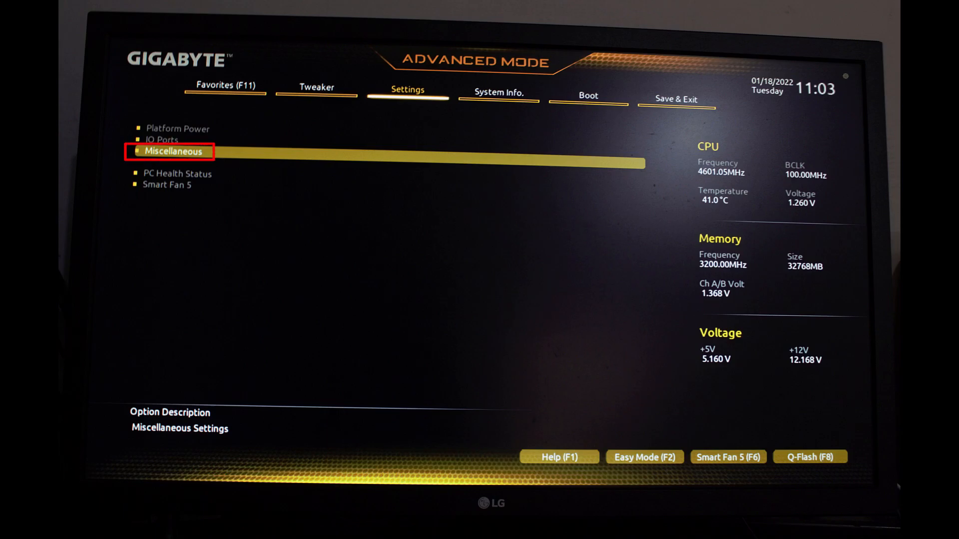
Step: Confirm Security Device Support is Enable under Miscellaneous > Trusted Computing, then move to the Boot settings
left_click(174, 151)
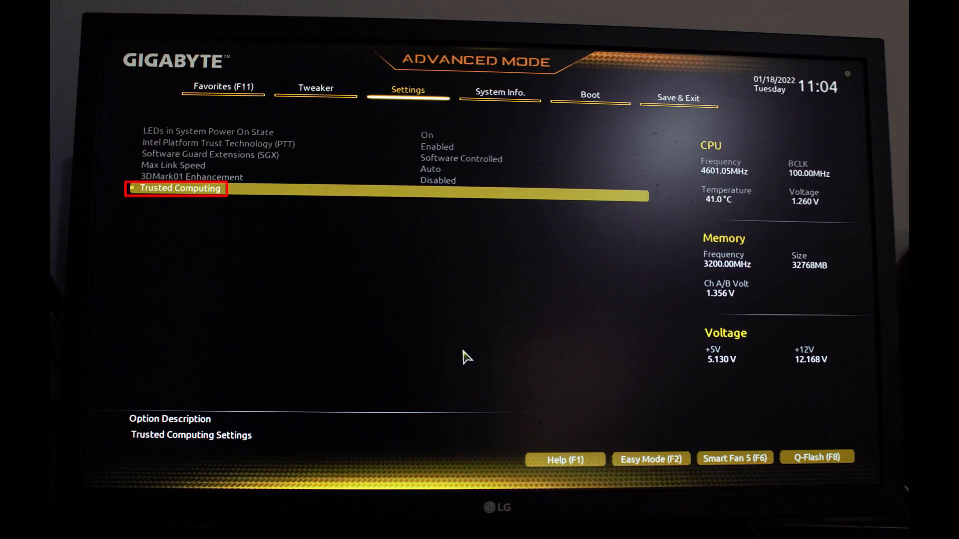
left_click(179, 187)
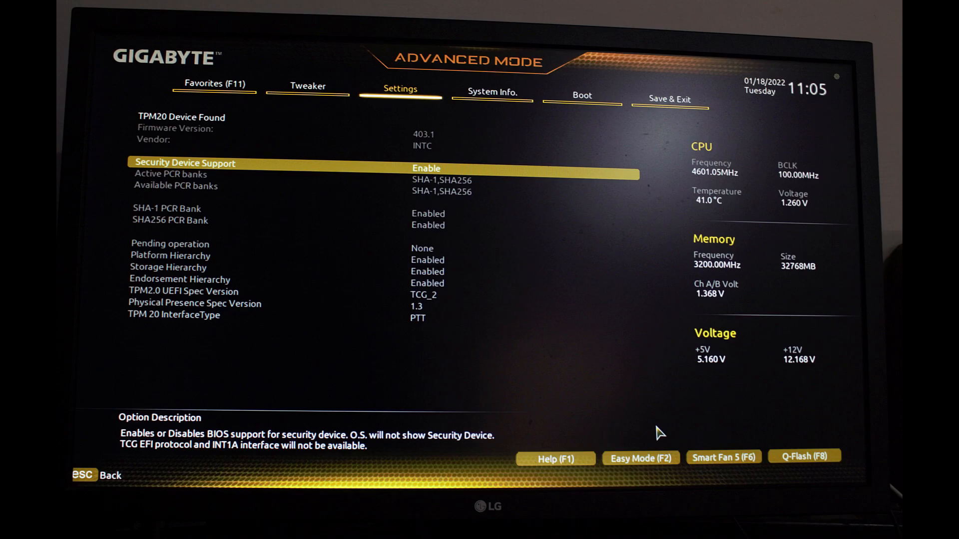
left_click(580, 98)
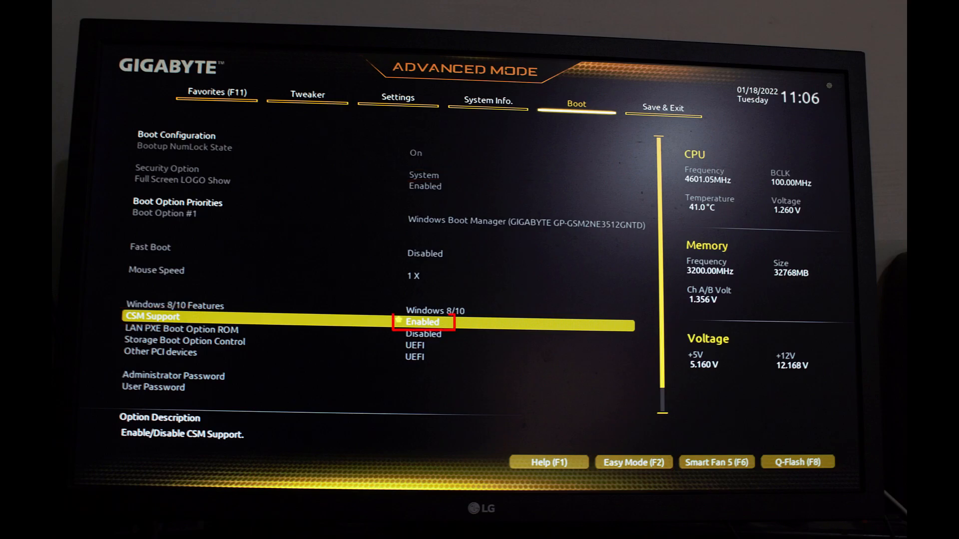
Step: Set CSM Support to Disabled and re-enter setup after the restart
left_click(424, 334)
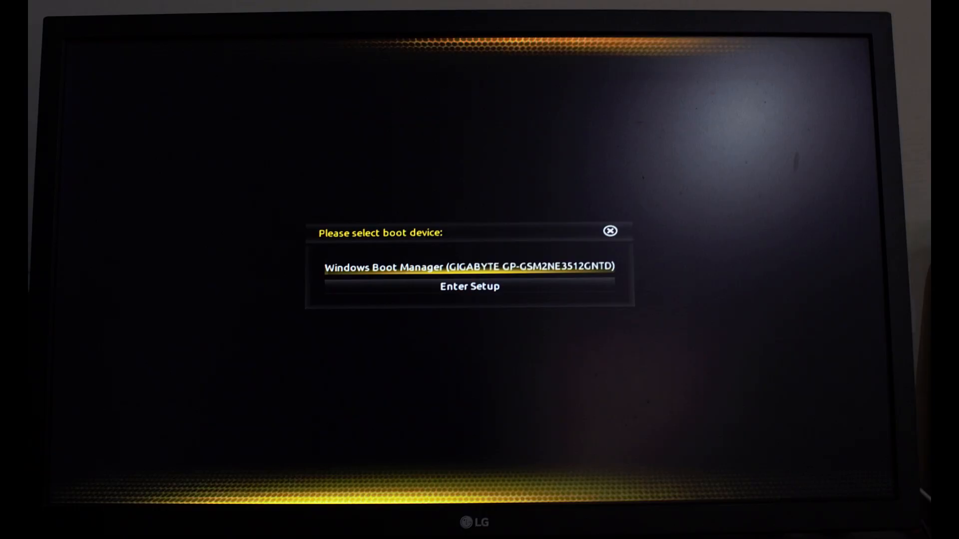
left_click(469, 286)
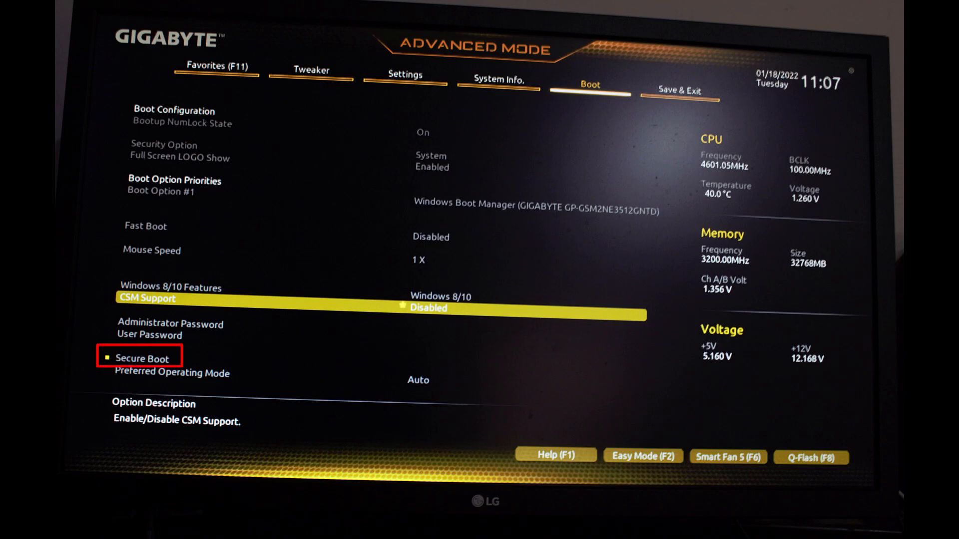
Step: View the Secure Boot page showing Secure Boot Enable as Enabled and Active
left_click(149, 358)
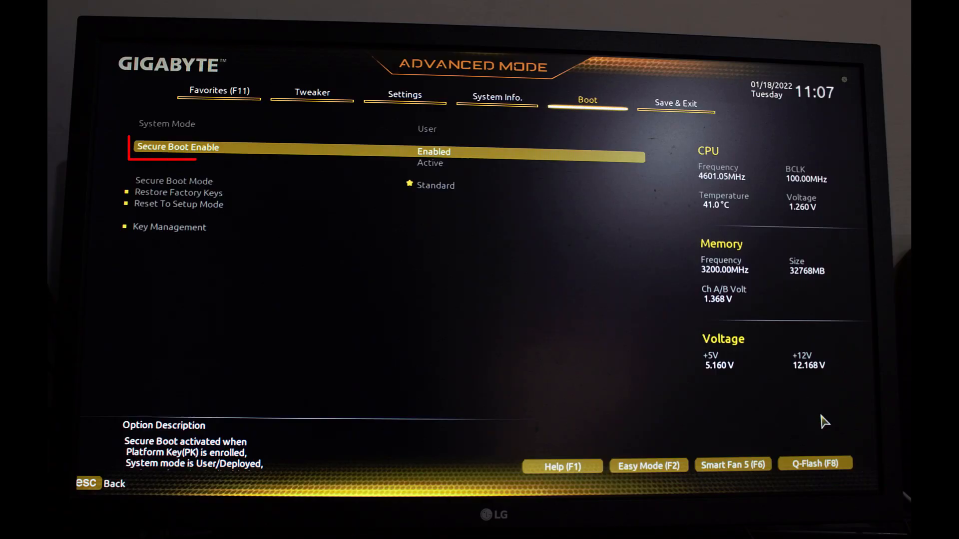